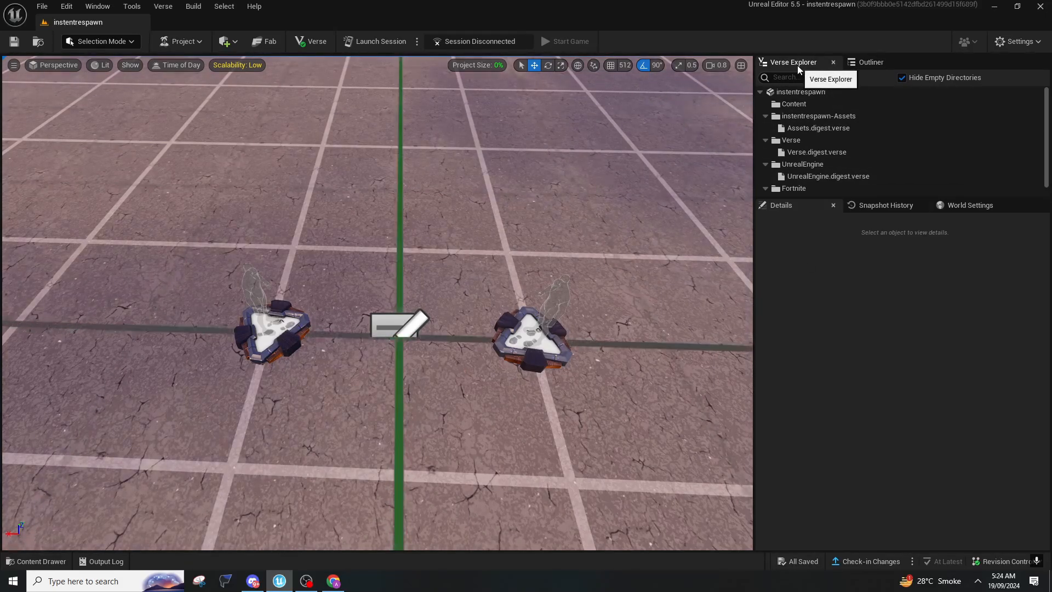
# Add a new Verse Device file named kill_Counter to the project.
pyautogui.rightClick(800, 91)
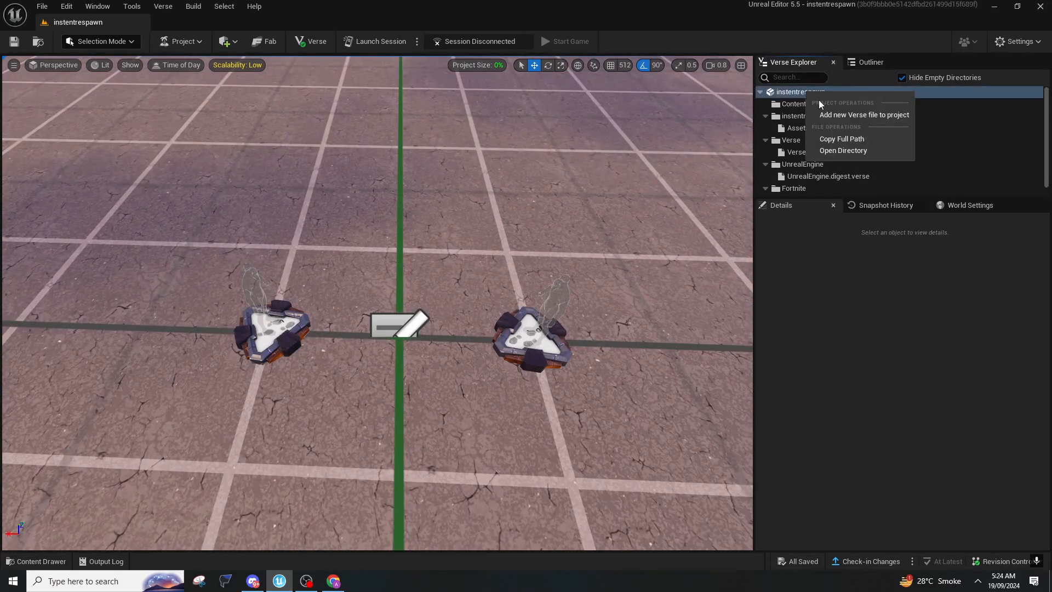
pyautogui.moveTo(857, 116)
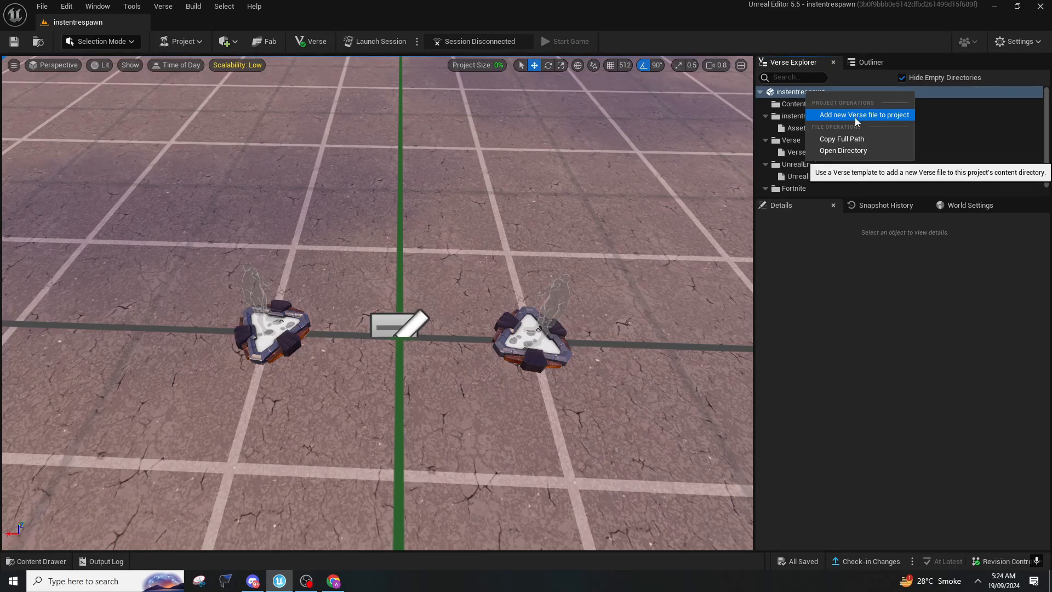
pyautogui.click(863, 115)
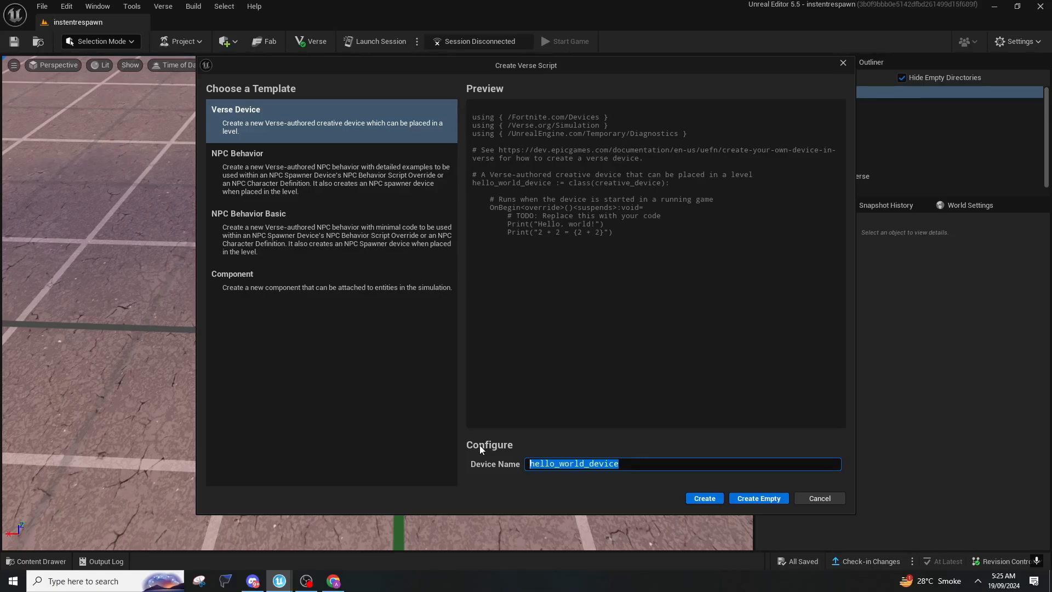
pyautogui.write('kill_')
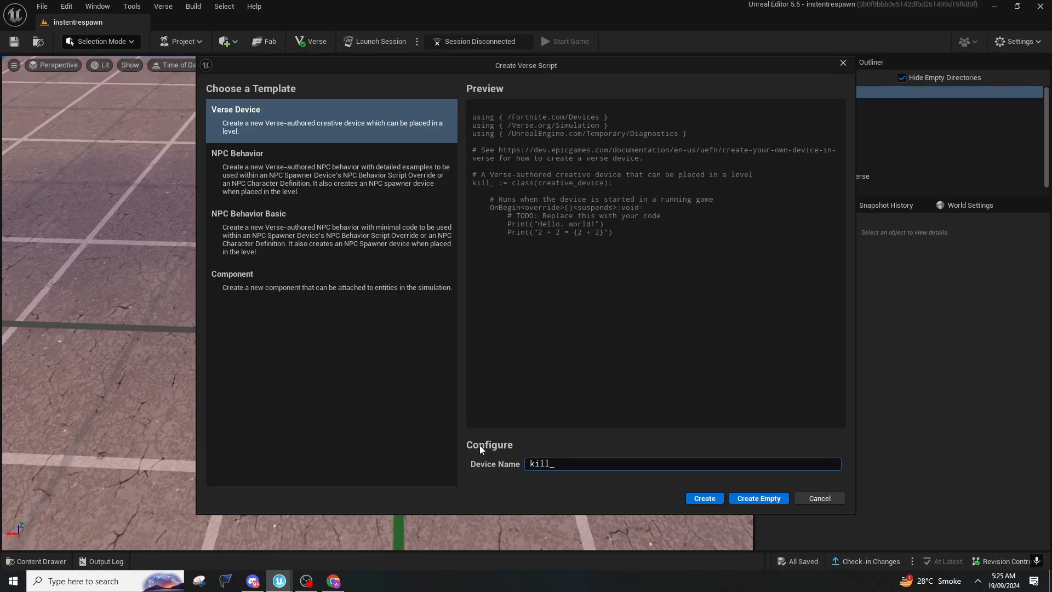
pyautogui.write('Counter')
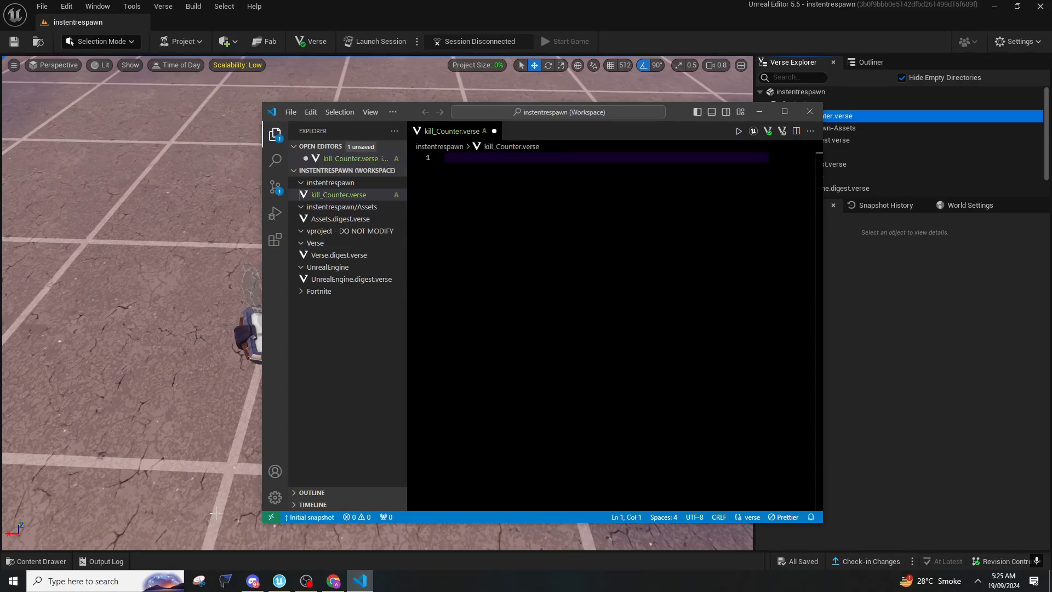
pyautogui.moveTo(383, 303)
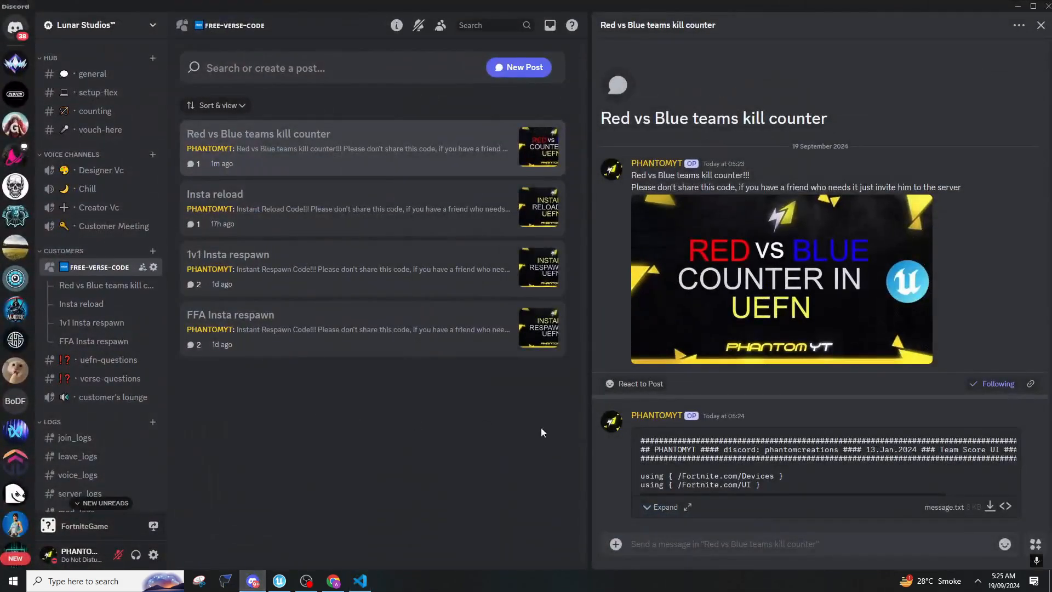
# Expand the message.txt kill counter code attachment in the Discord post.
pyautogui.click(666, 507)
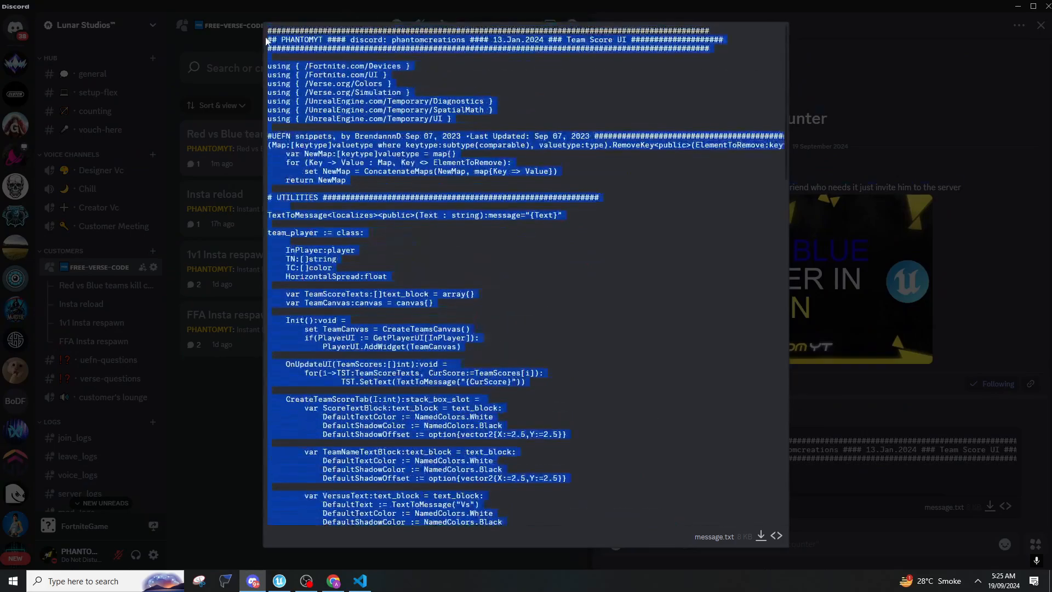
pyautogui.moveTo(291, 586)
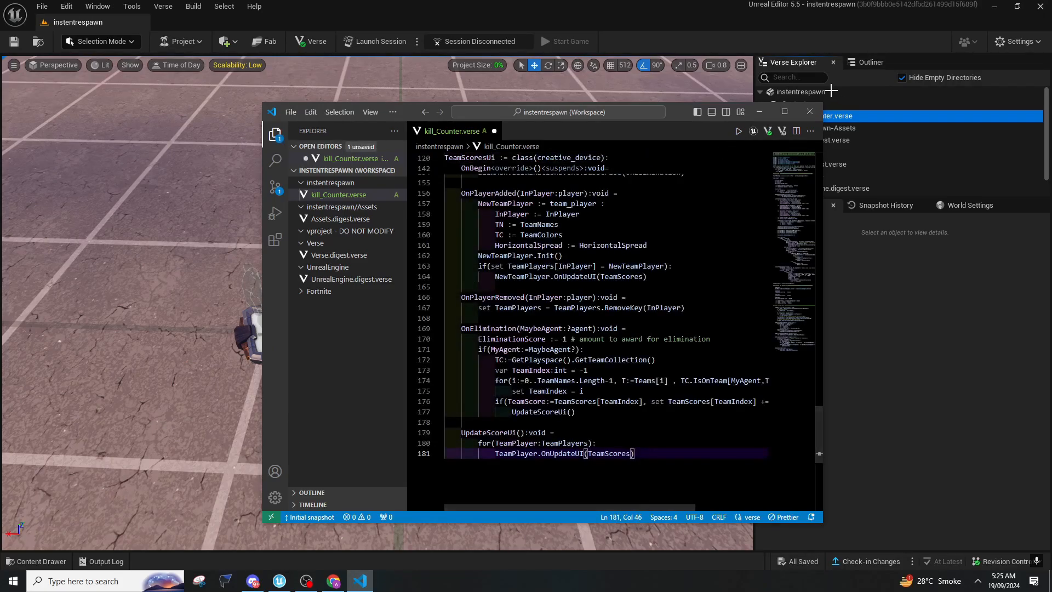
# Build the project's Verse code from the Verse menu and show the Outliner actor list.
pyautogui.click(163, 6)
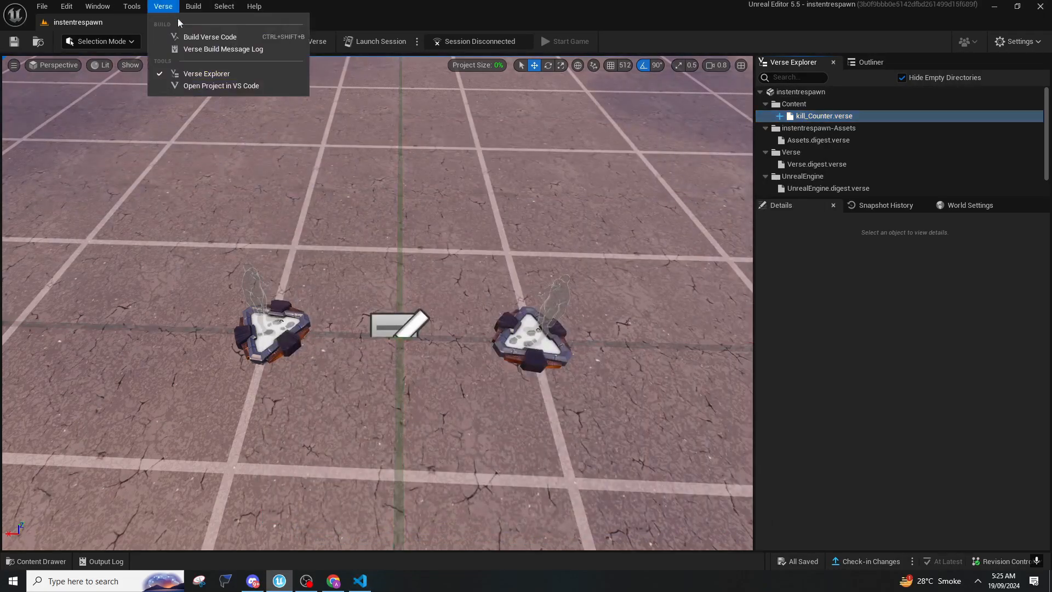
pyautogui.moveTo(204, 42)
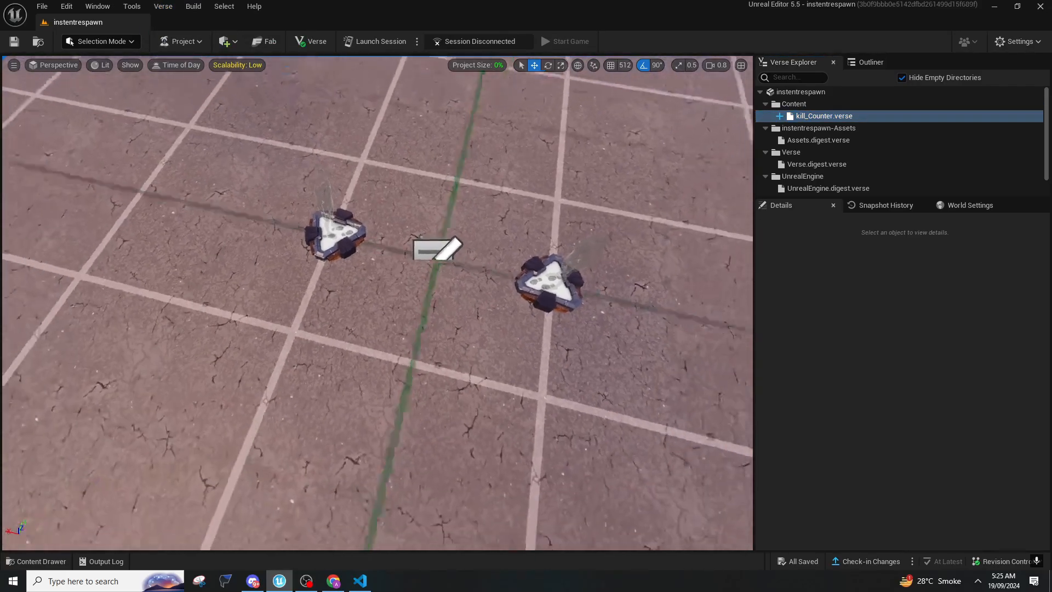
pyautogui.click(871, 62)
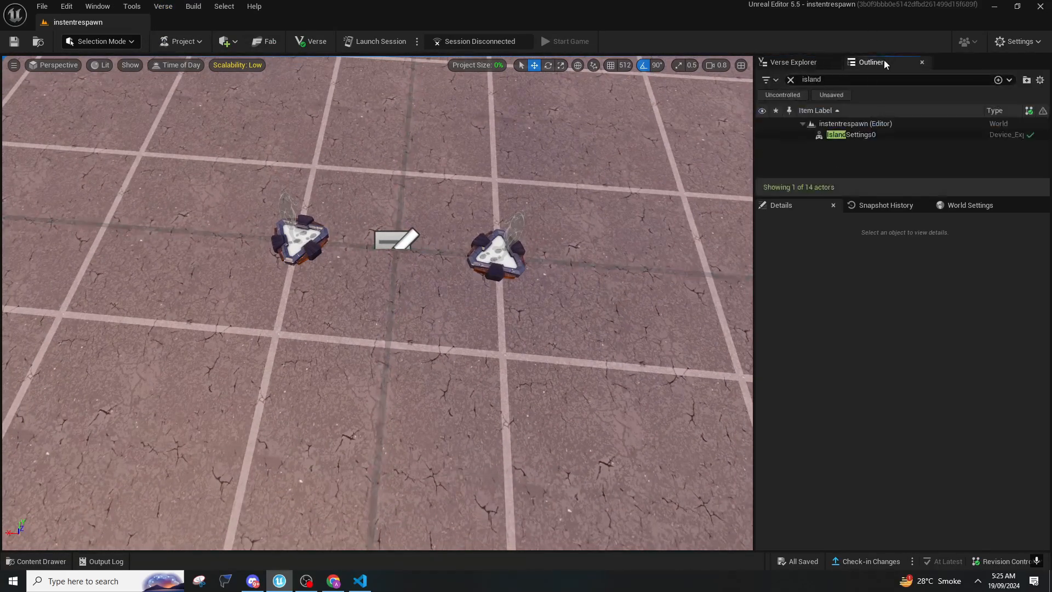
pyautogui.click(36, 561)
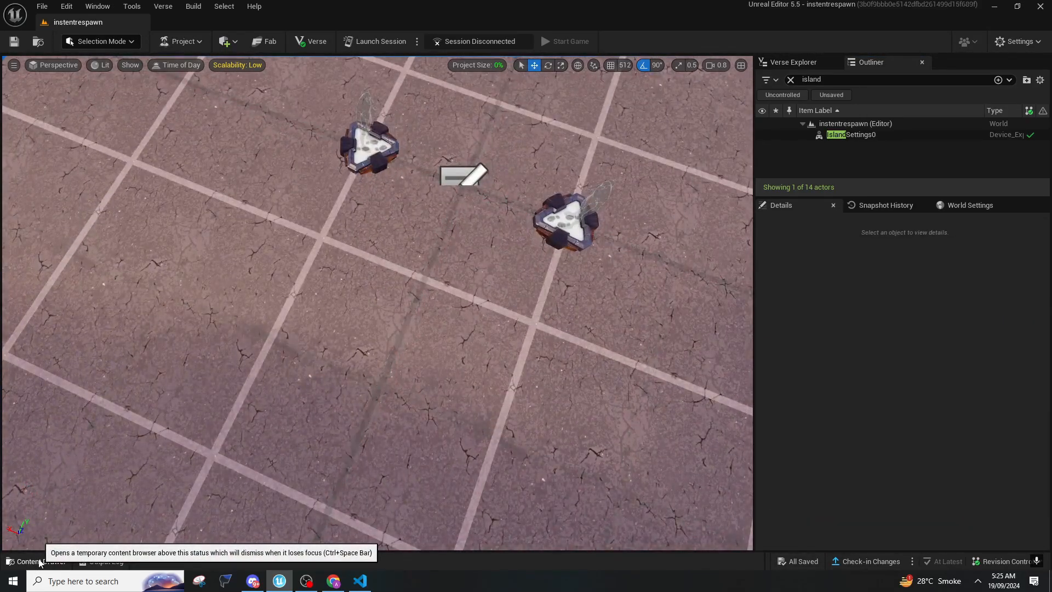
# Place the TeamScoresUi device from project content with Visible in Game turned off.
pyautogui.click(34, 561)
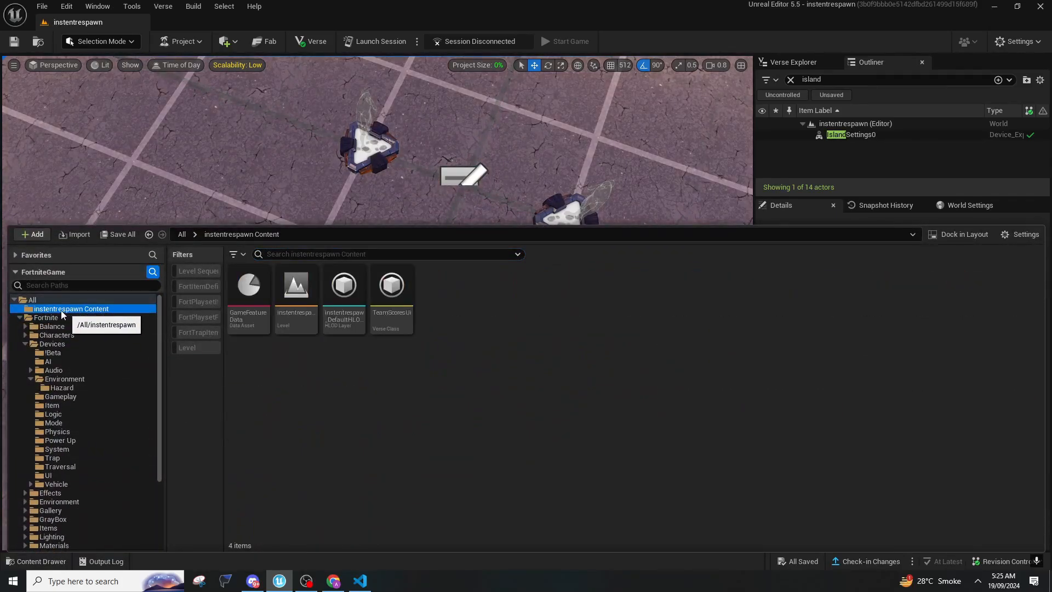
pyautogui.moveTo(392, 289)
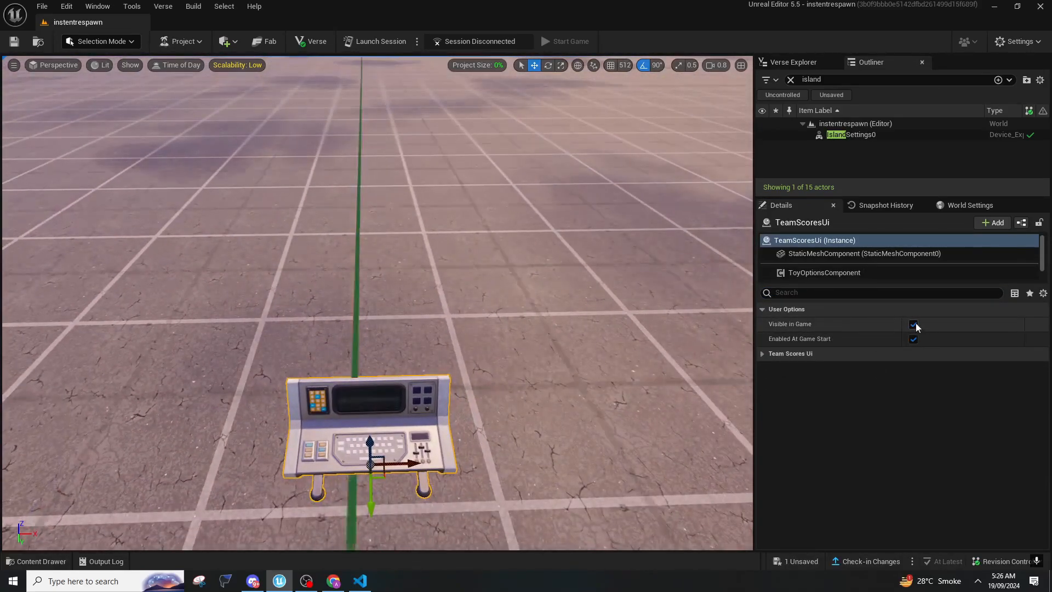
pyautogui.click(913, 323)
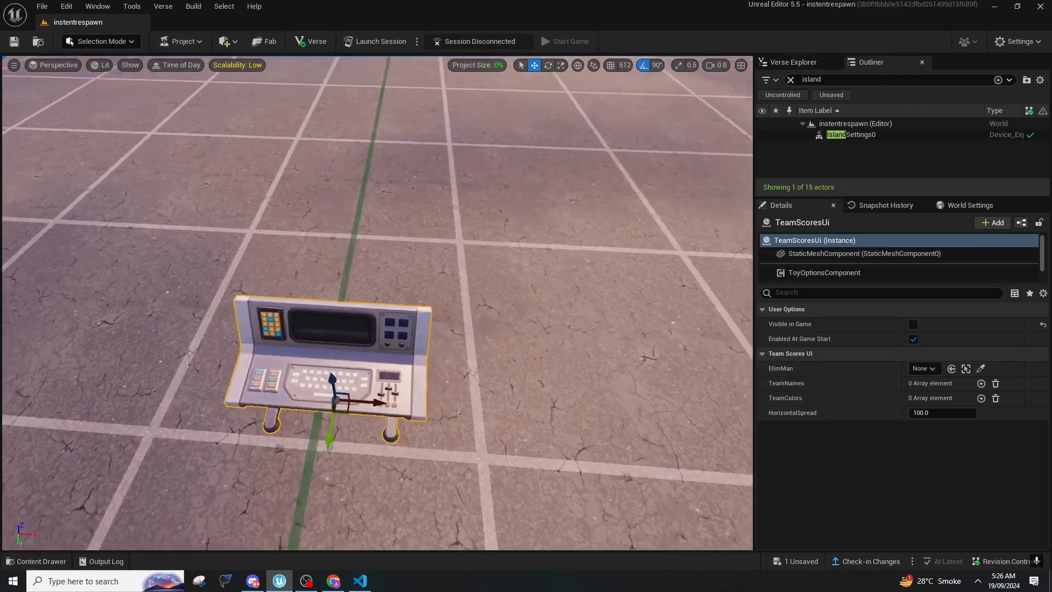
pyautogui.click(36, 561)
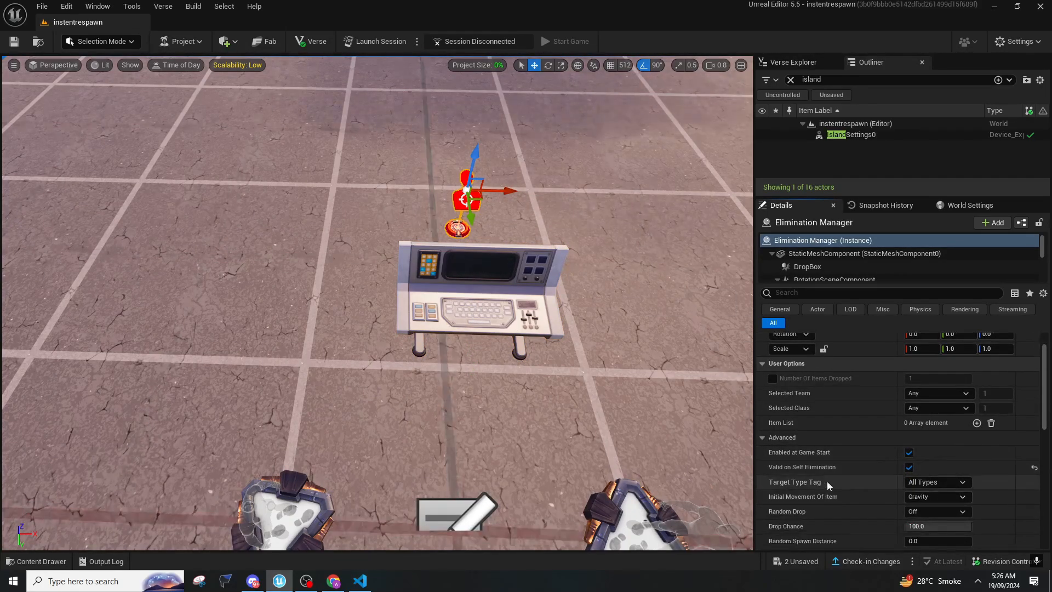
# Set the Elimination Manager's Target Type Tag to Players Only.
pyautogui.click(937, 482)
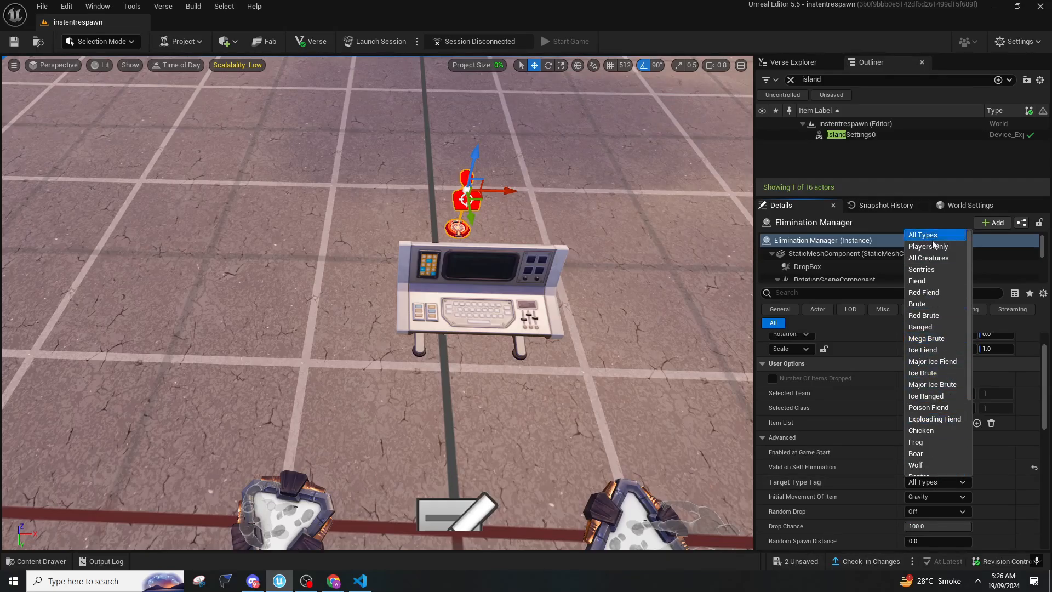
pyautogui.click(928, 246)
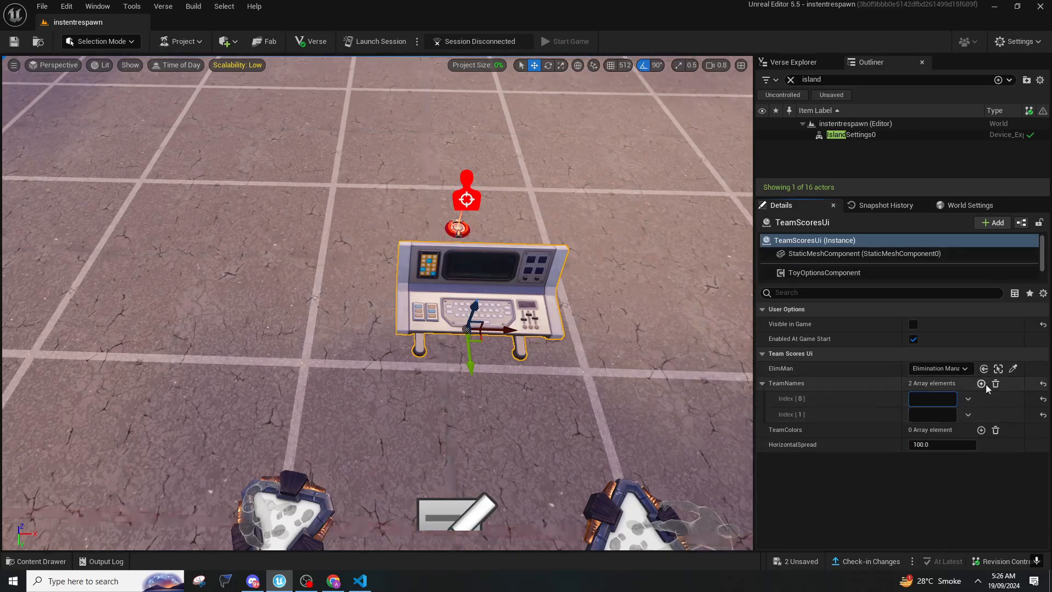
# Enter team names RED and BLUE, then add two empty team colour entries.
pyautogui.click(931, 398)
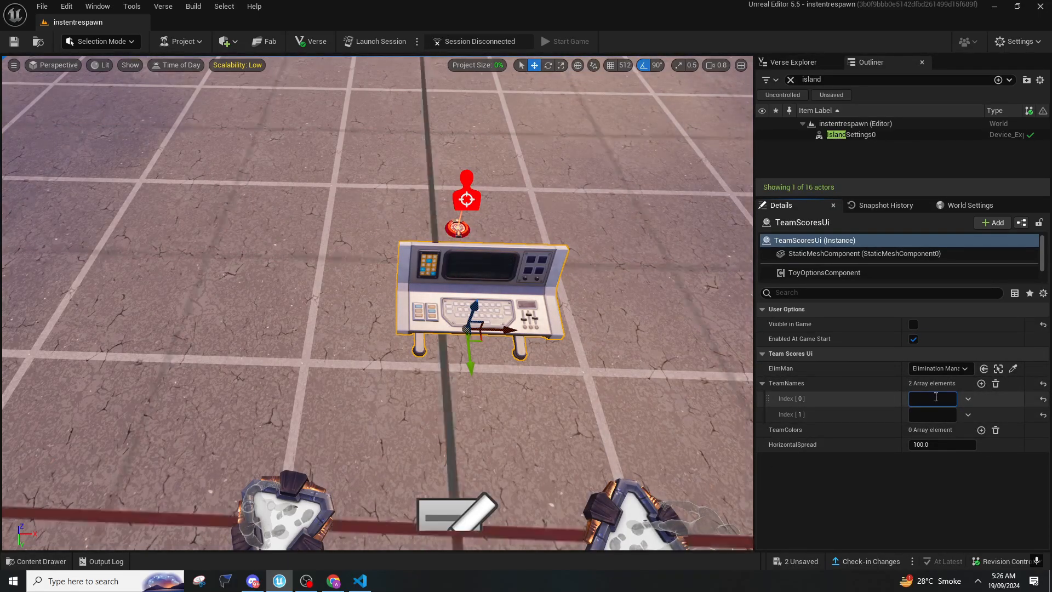
pyautogui.write('RED')
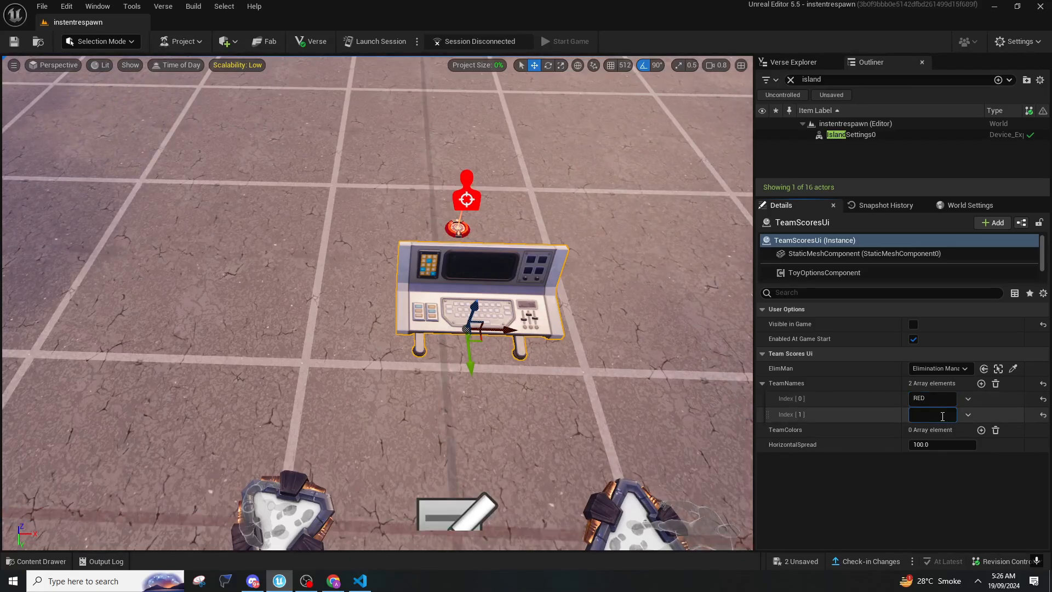
pyautogui.write('BLUE')
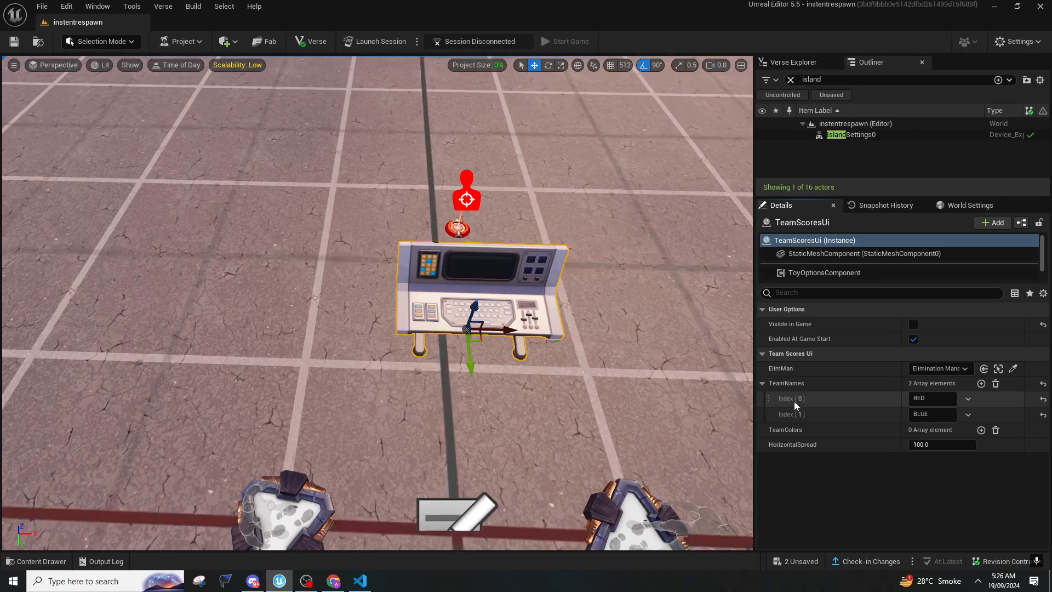
pyautogui.moveTo(978, 392)
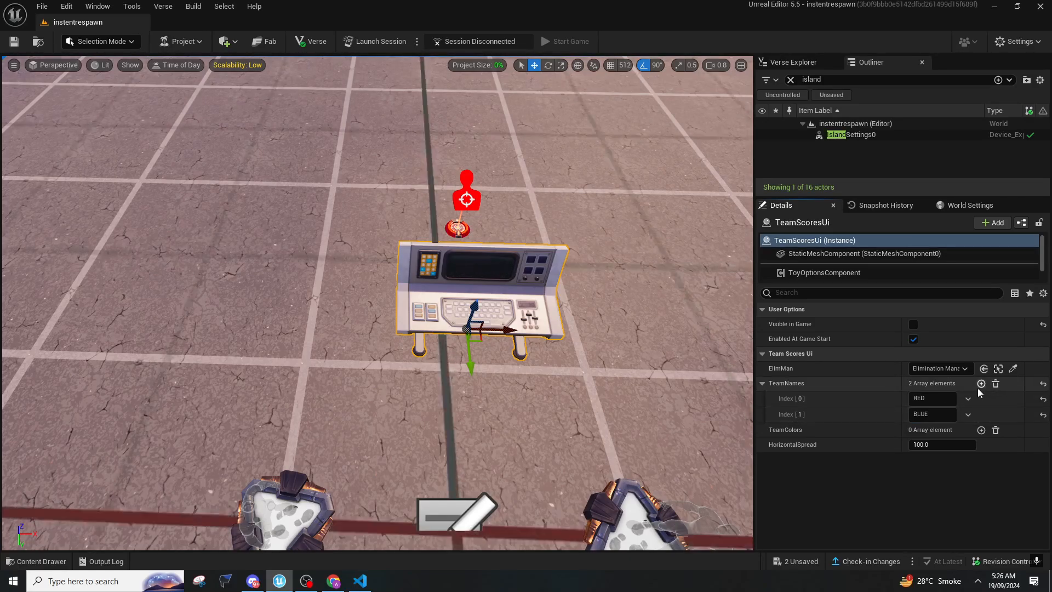
pyautogui.click(980, 383)
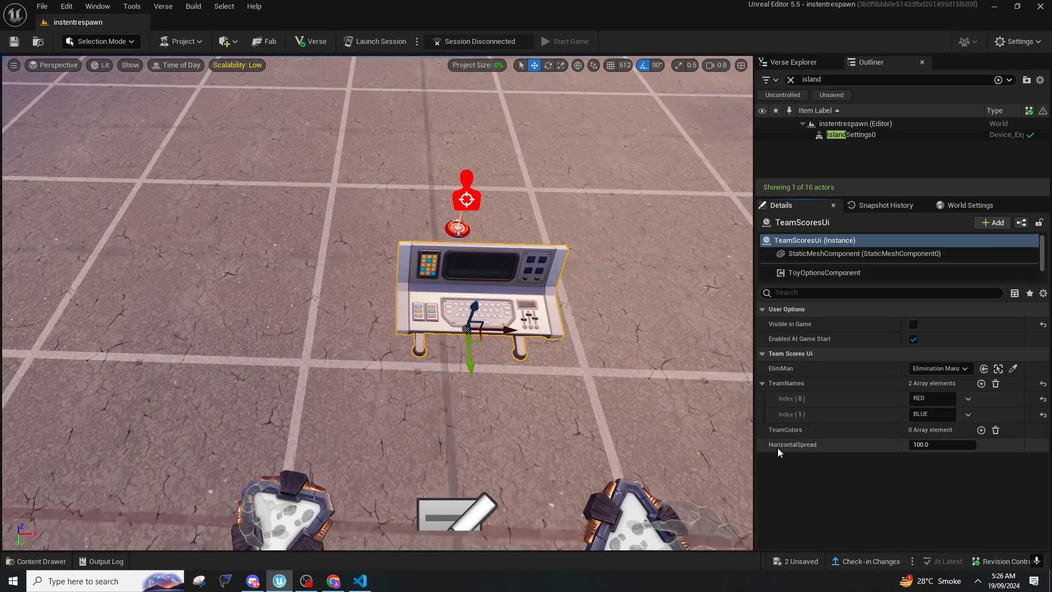
pyautogui.click(981, 430)
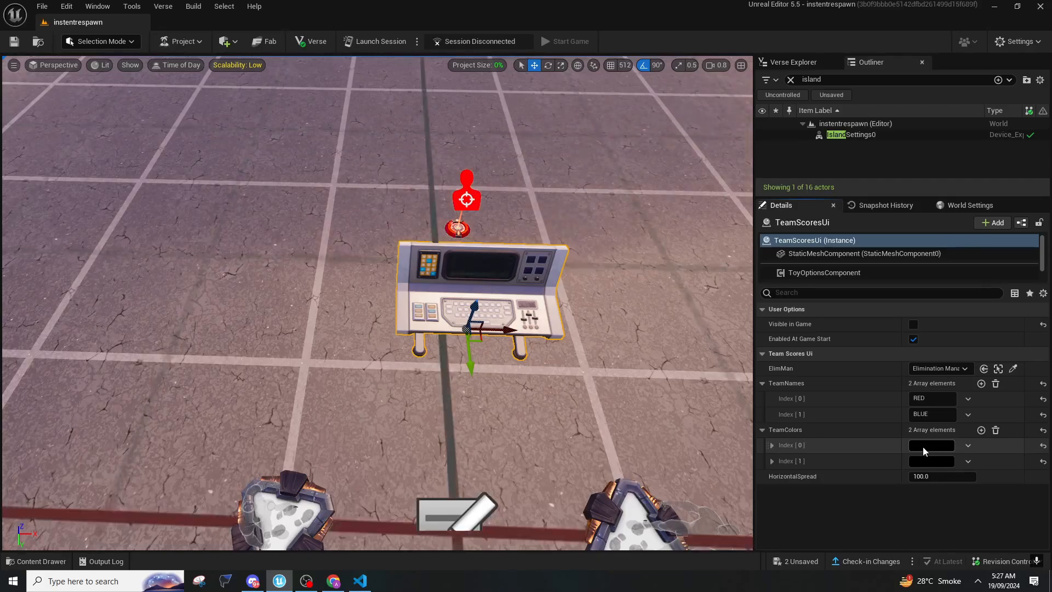
# Set the team colours to orange-red and violet and horizontal spread to 120.
pyautogui.click(931, 445)
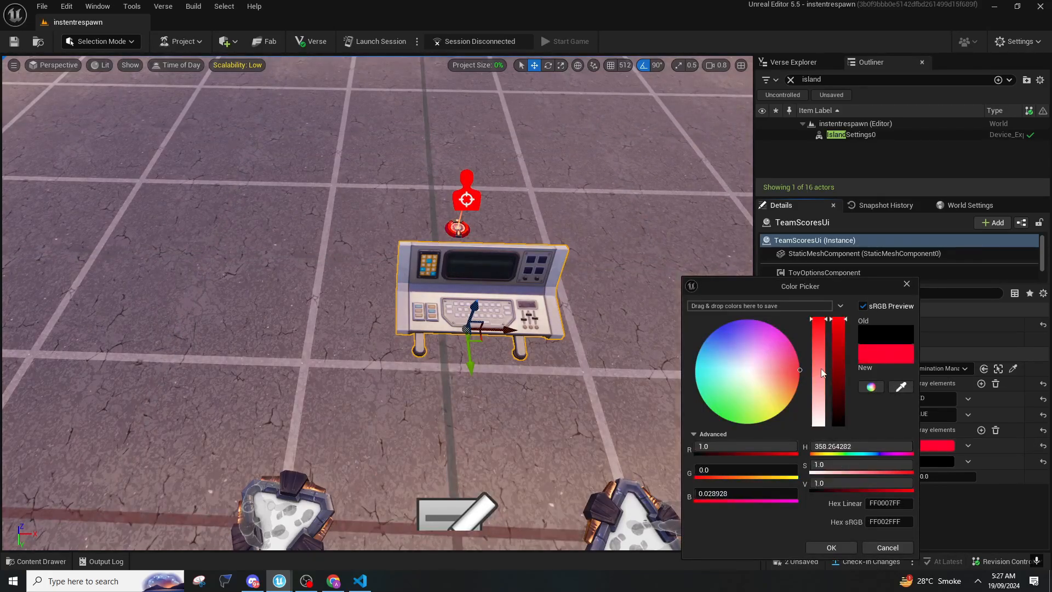
pyautogui.moveTo(798, 370); pyautogui.dragTo(796, 368)
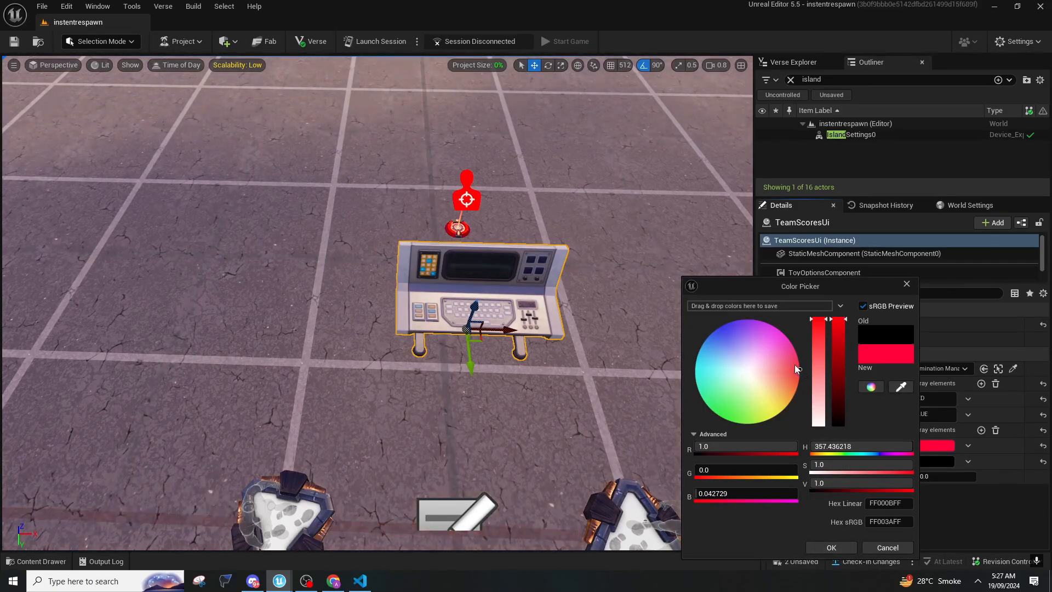
pyautogui.moveTo(795, 368); pyautogui.dragTo(799, 373)
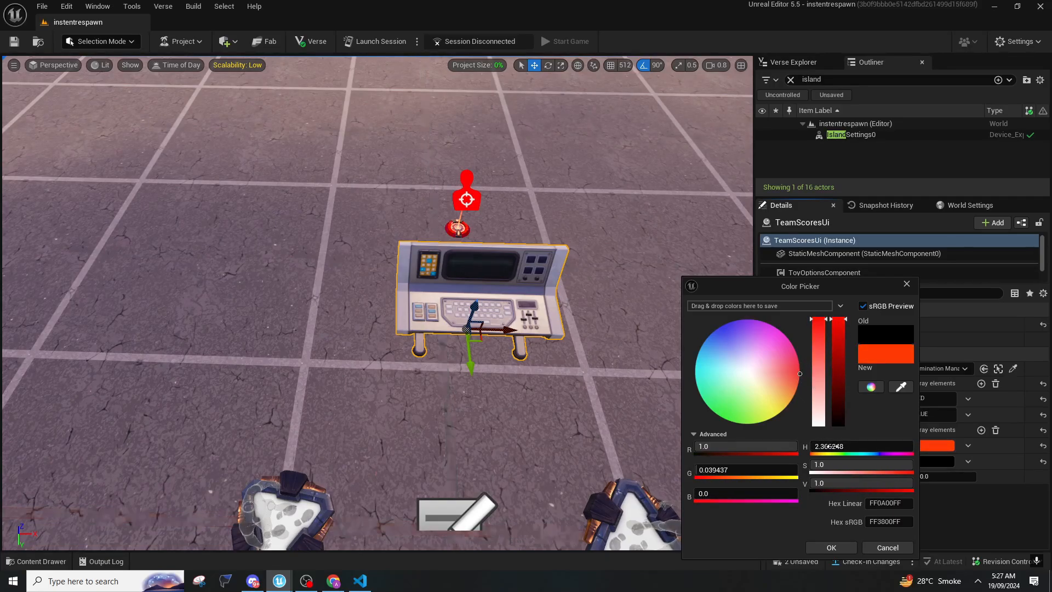
pyautogui.click(831, 547)
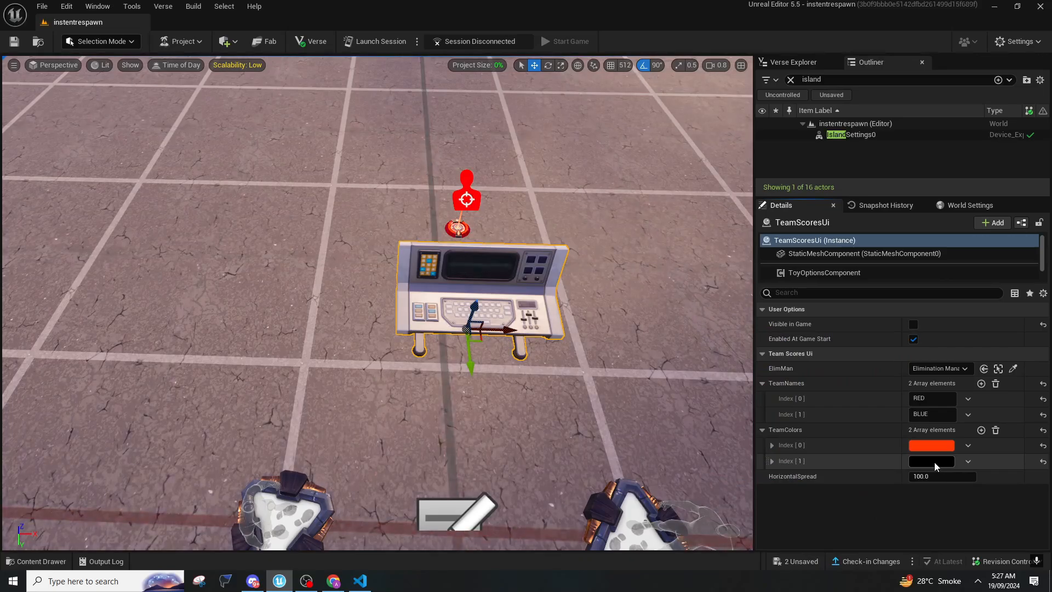
pyautogui.click(930, 461)
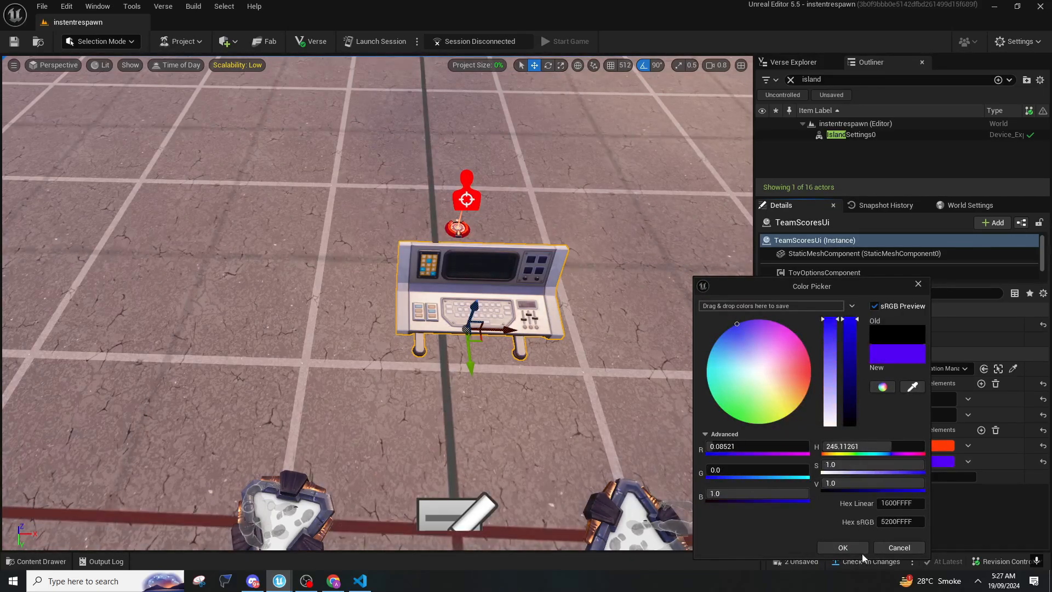
pyautogui.click(842, 547)
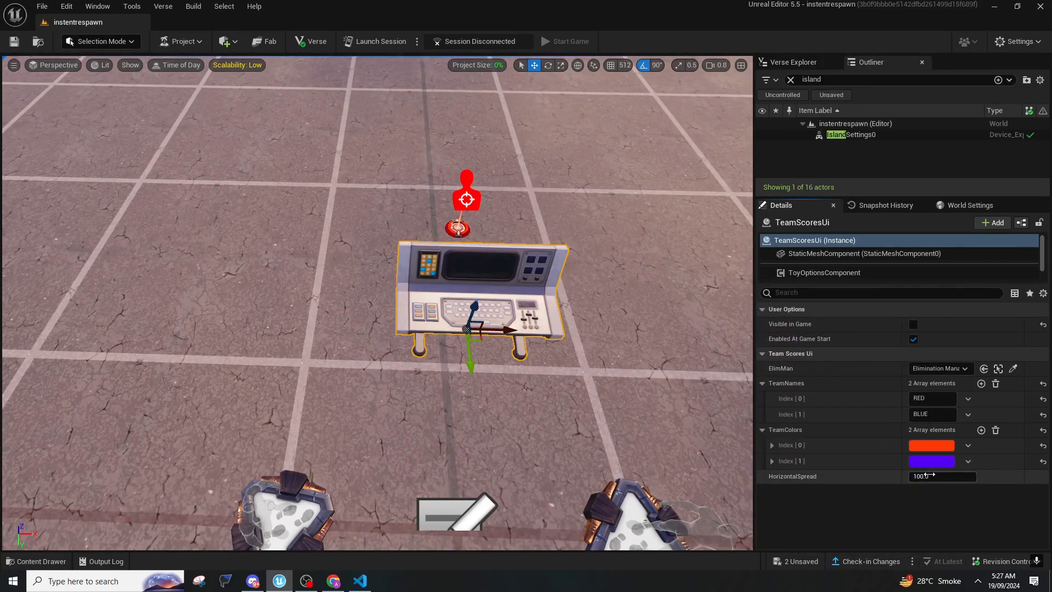
pyautogui.click(939, 475)
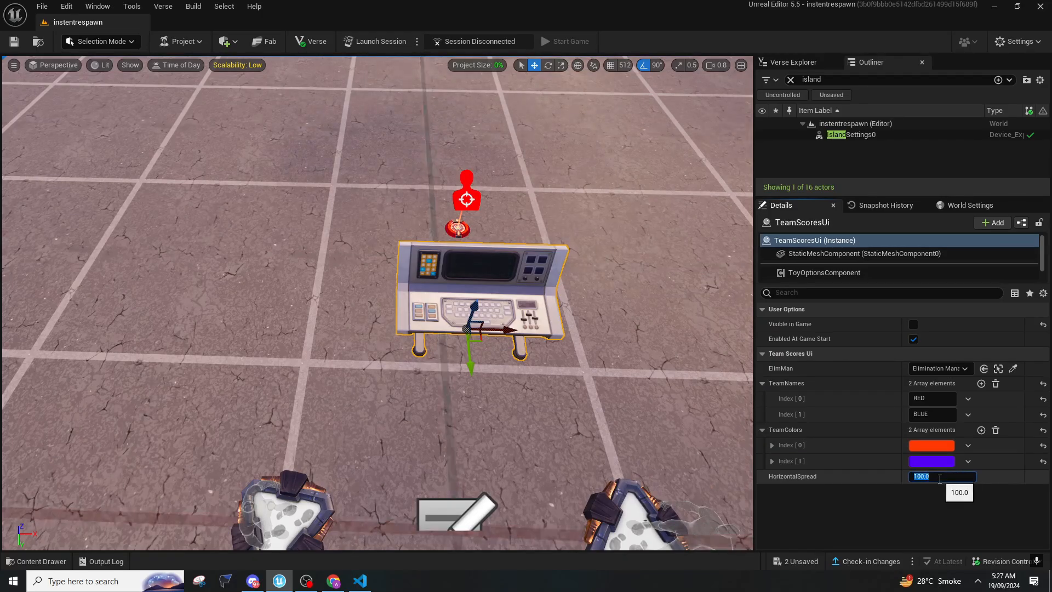
pyautogui.write('12')
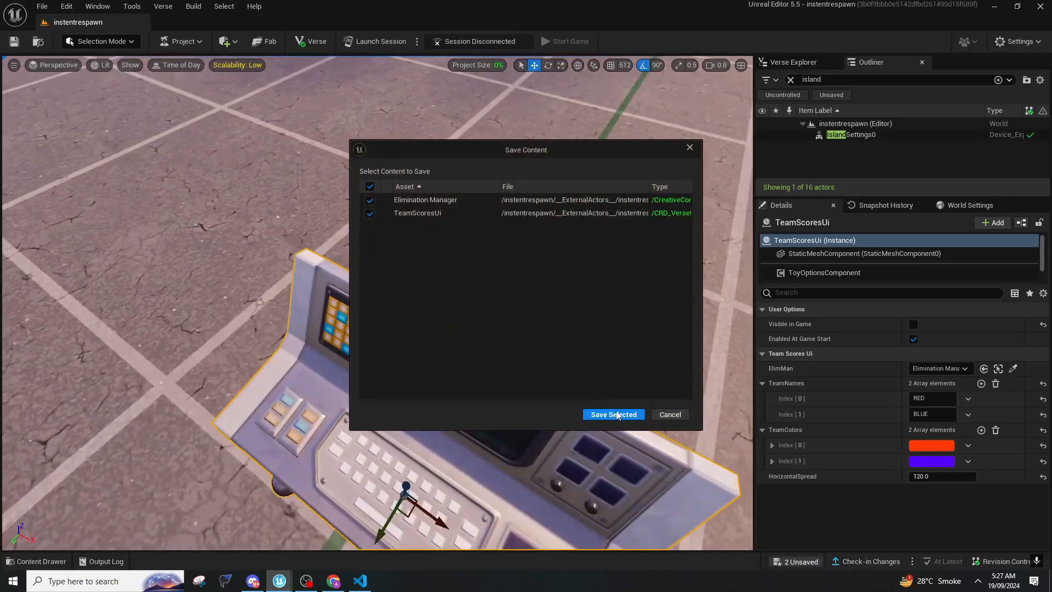
# Save the Elimination Manager and TeamScoresUi changes with Save Selected.
pyautogui.click(613, 414)
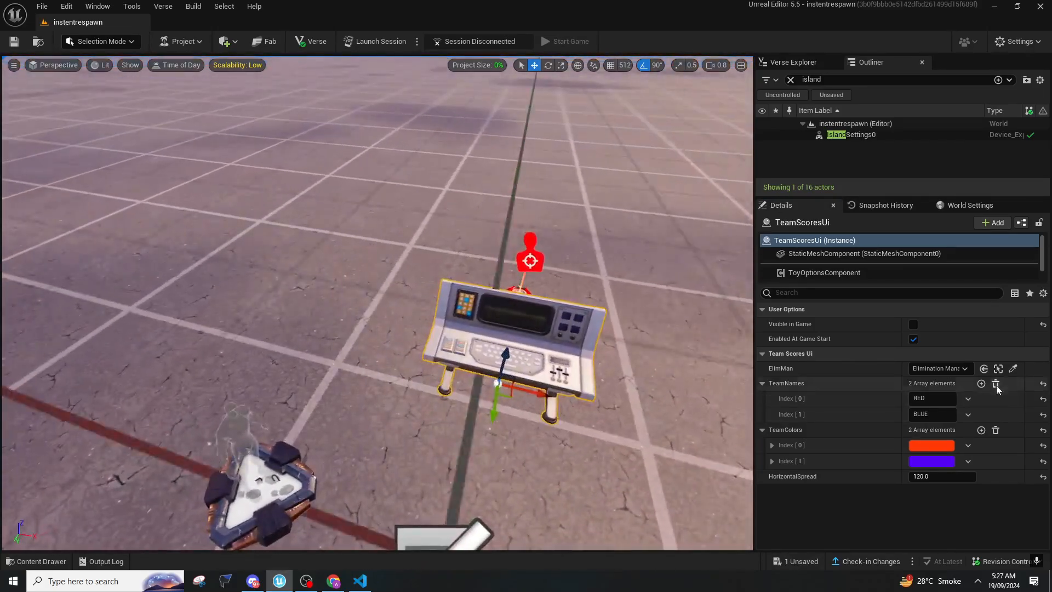
# Add two more team name entries and name them GREEN and YELLOW.
pyautogui.click(980, 383)
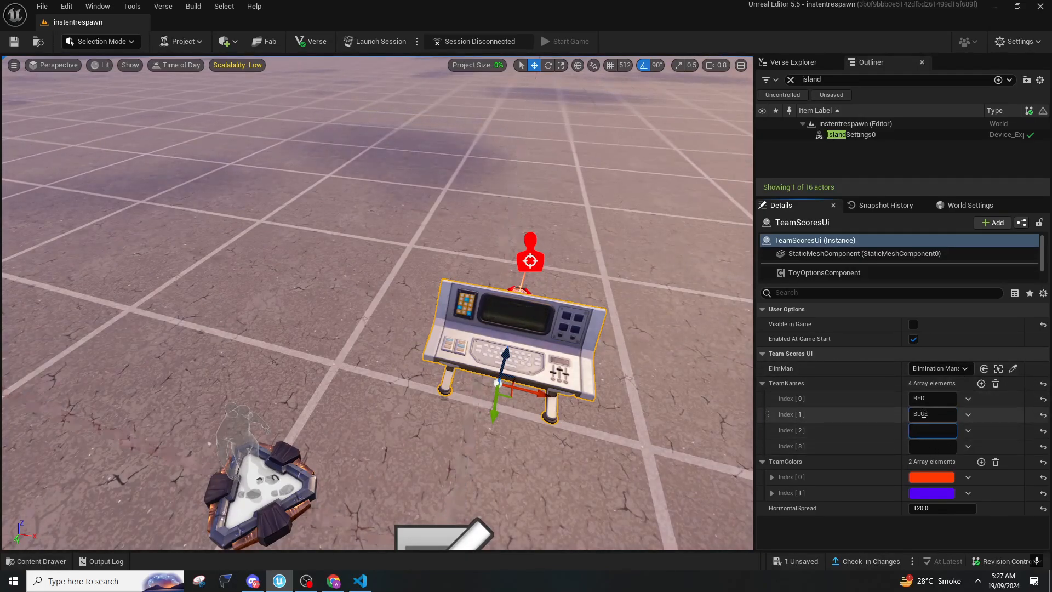
pyautogui.click(931, 430)
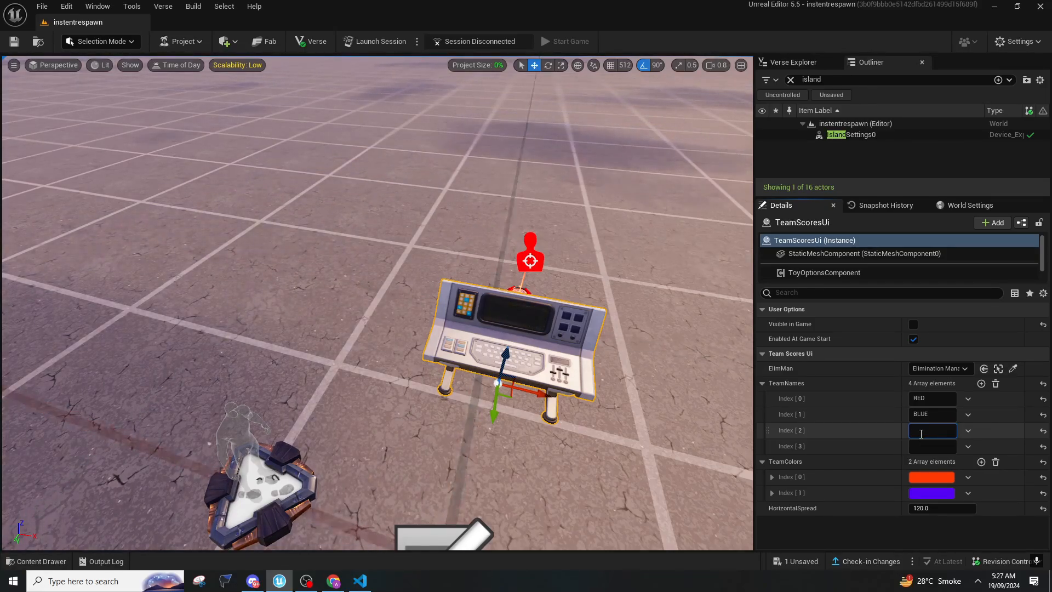
pyautogui.write('GREEN')
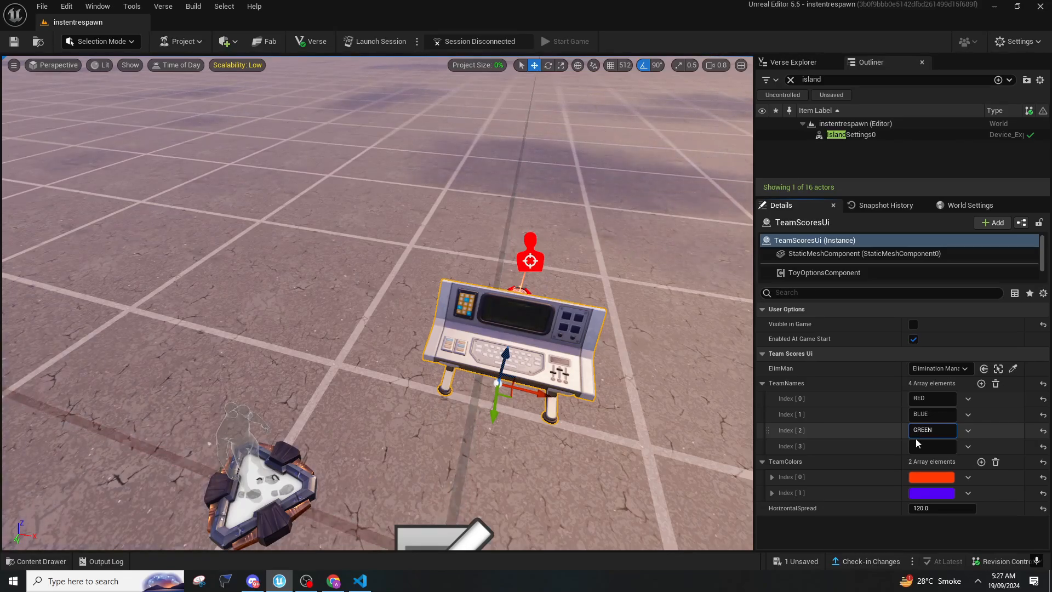
pyautogui.write('YELLOW')
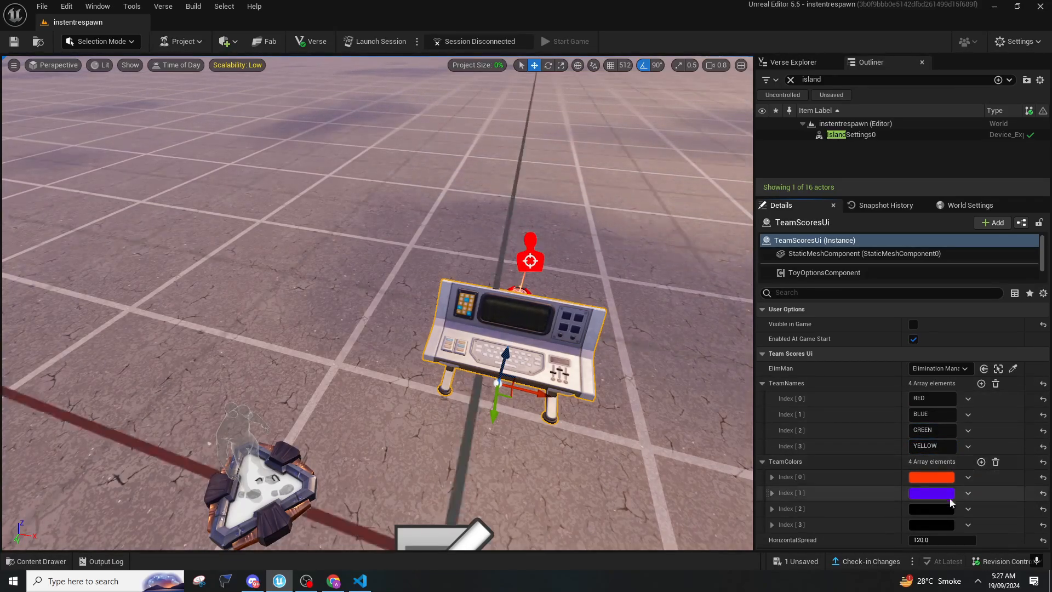
# Give GREEN a lime and YELLOW a yellow colour, and name a fifth team PURPLE.
pyautogui.click(932, 509)
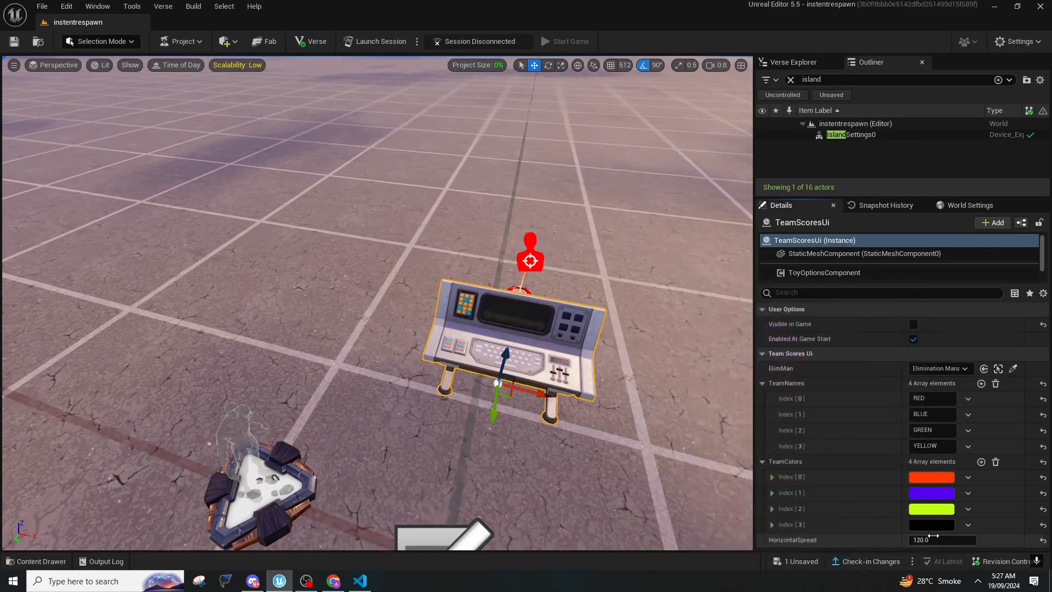
pyautogui.click(931, 525)
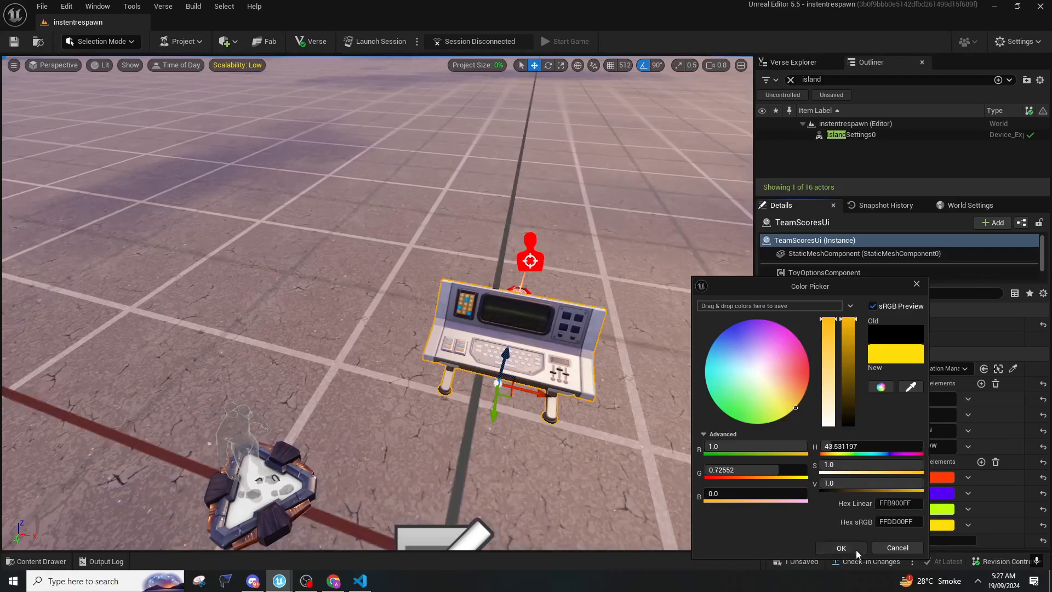
pyautogui.click(841, 547)
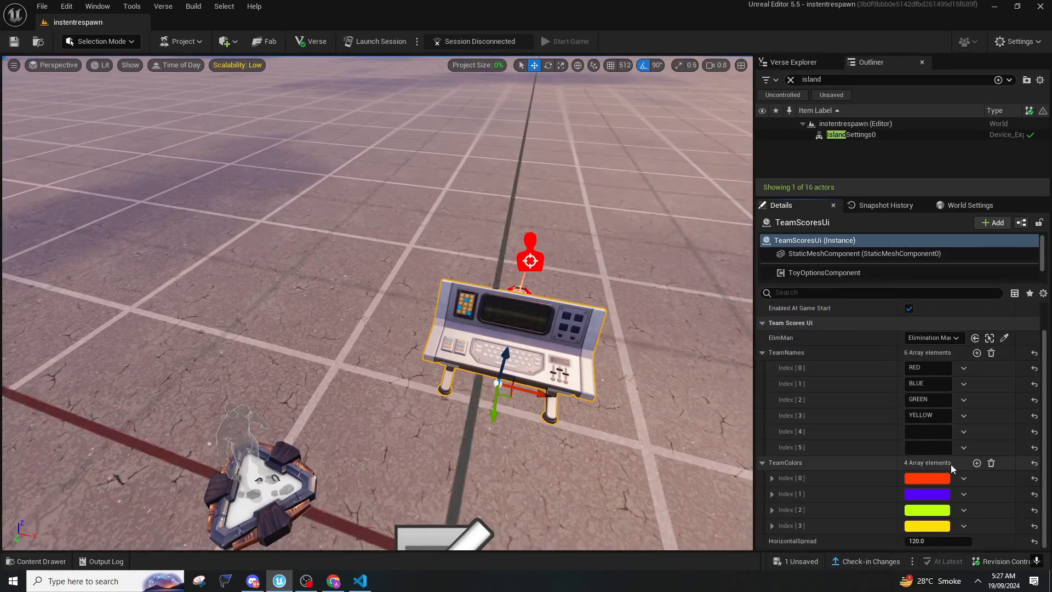
pyautogui.click(927, 447)
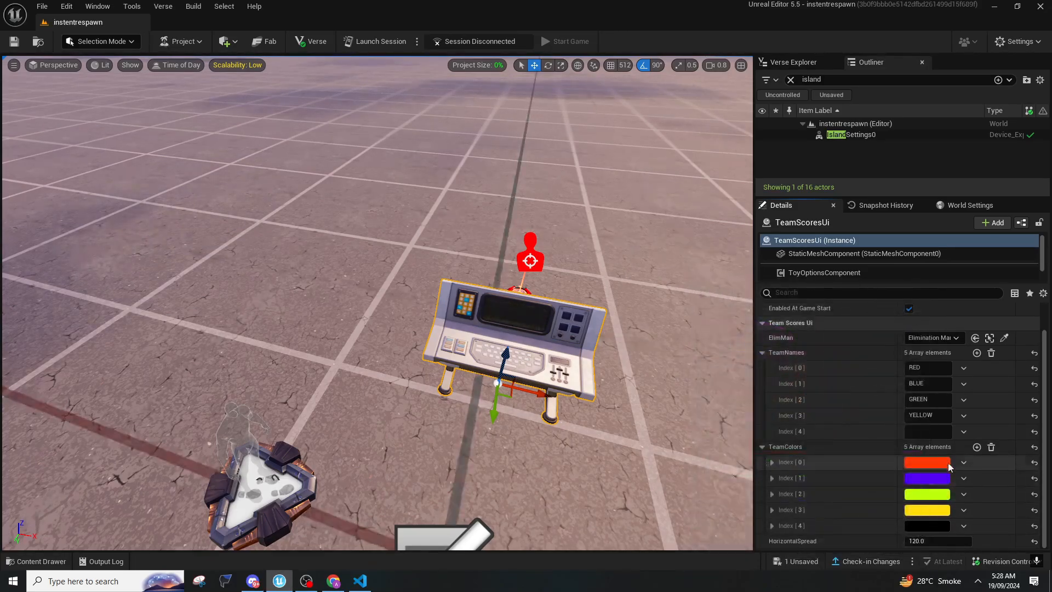
pyautogui.write('PURPL')
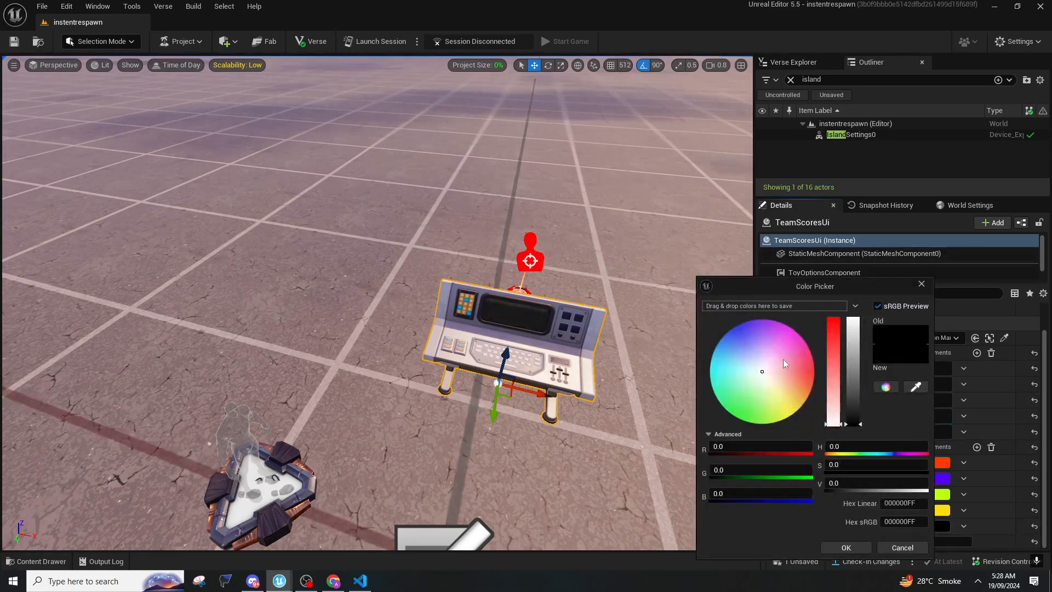
pyautogui.click(901, 548)
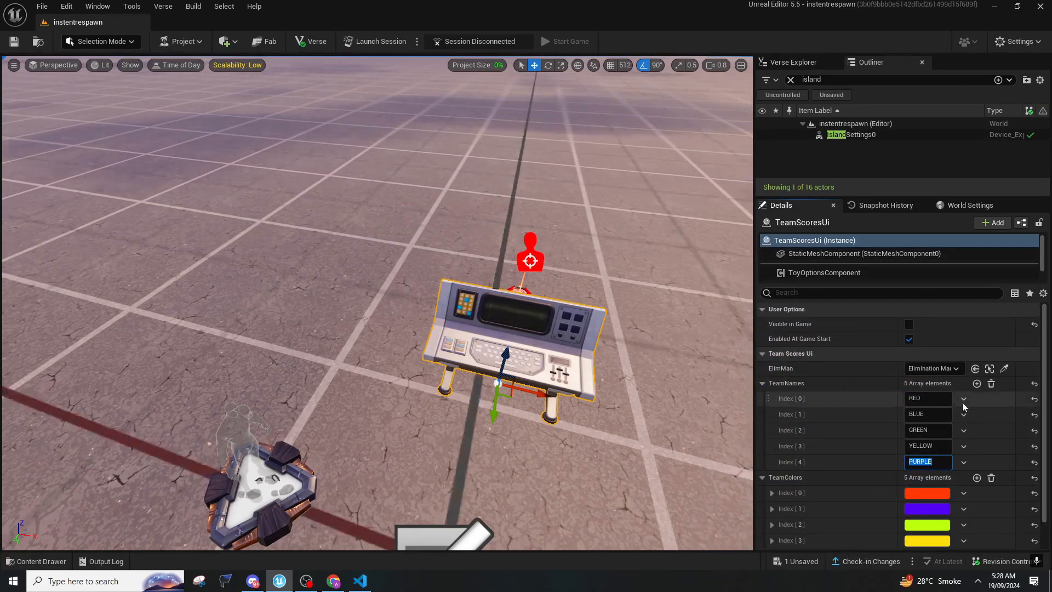